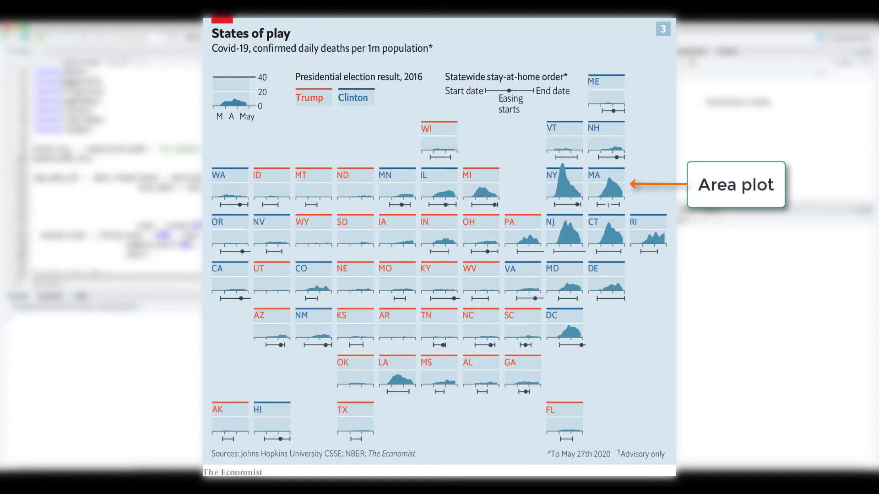
- Dismiss the Economist 'States of play' reference image to return to main.r
{"action": "left_click", "coordinate": [735, 185]}
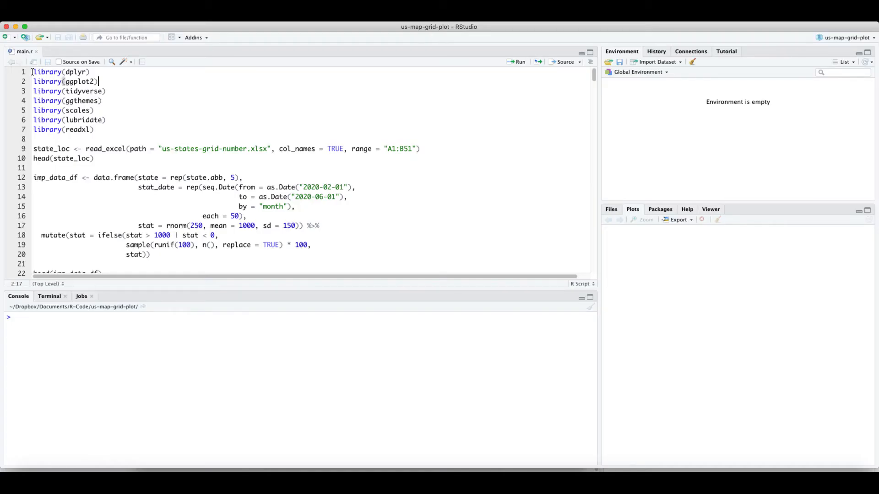
- Run the seven library lines and read the state grid Excel file into state_loc
{"action": "left_click", "coordinate": [33, 71]}
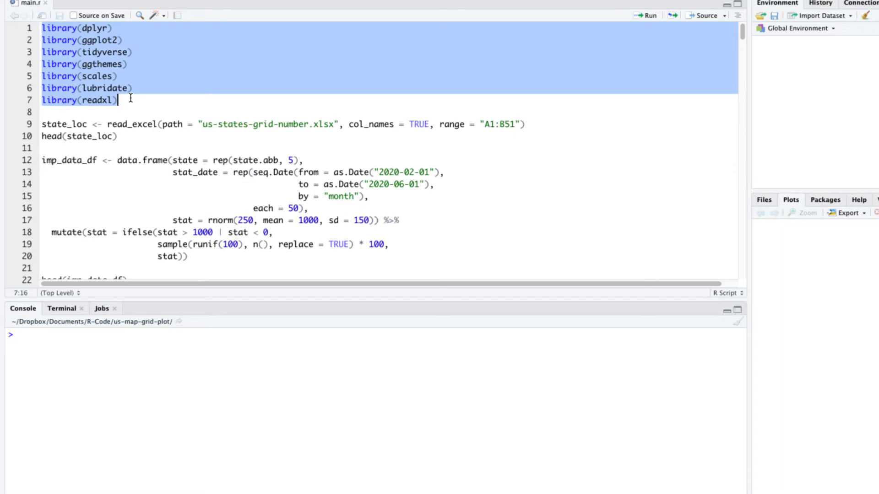
{"action": "left_click", "coordinate": [651, 15]}
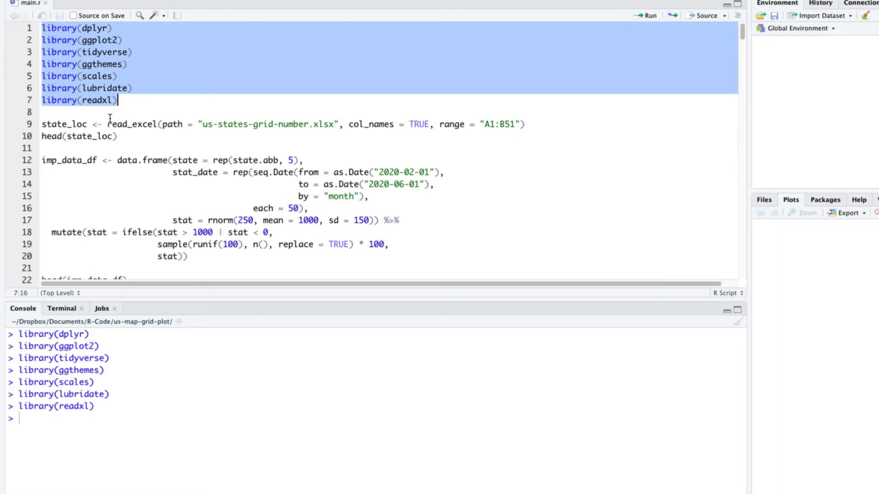
{"action": "left_click", "coordinate": [66, 124]}
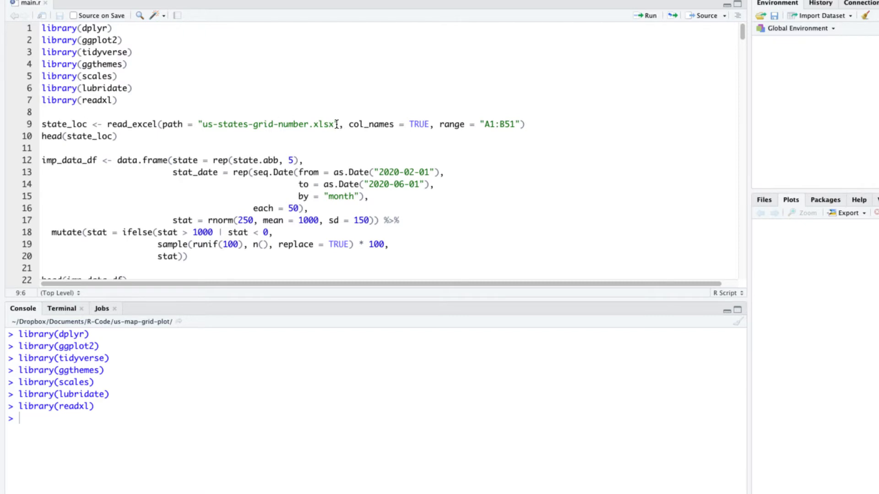
{"action": "double_click", "coordinate": [268, 124]}
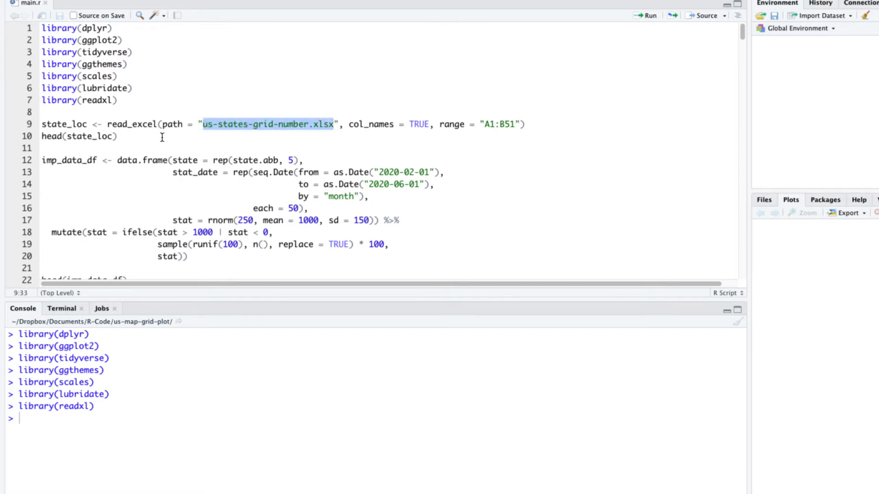
{"action": "left_click", "coordinate": [61, 123]}
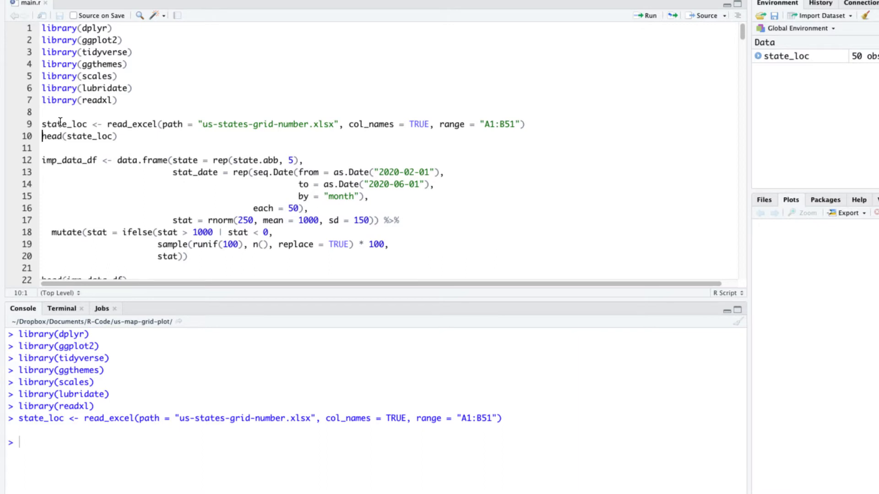
- Preview state_loc, then build the 250-row imp_data_df with state, stat_date and stat columns and preview it
{"action": "left_click", "coordinate": [644, 16]}
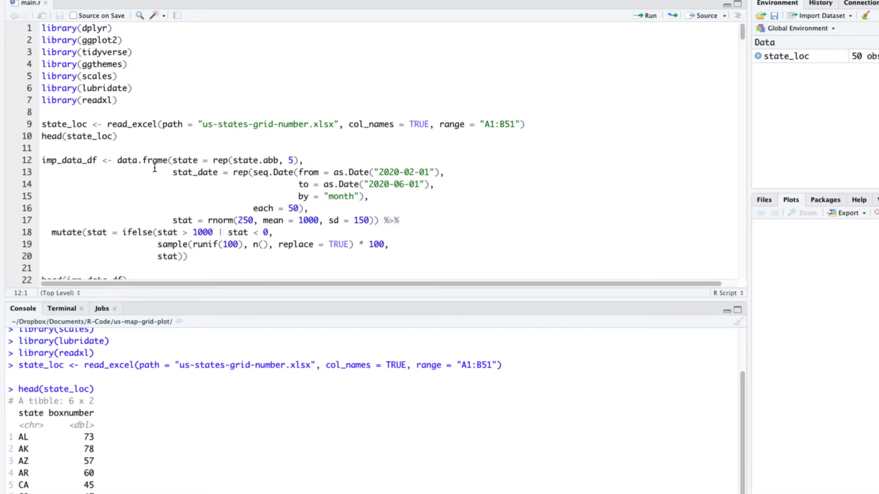
{"action": "scroll", "scroll_direction": "down", "scroll_amount": 3}
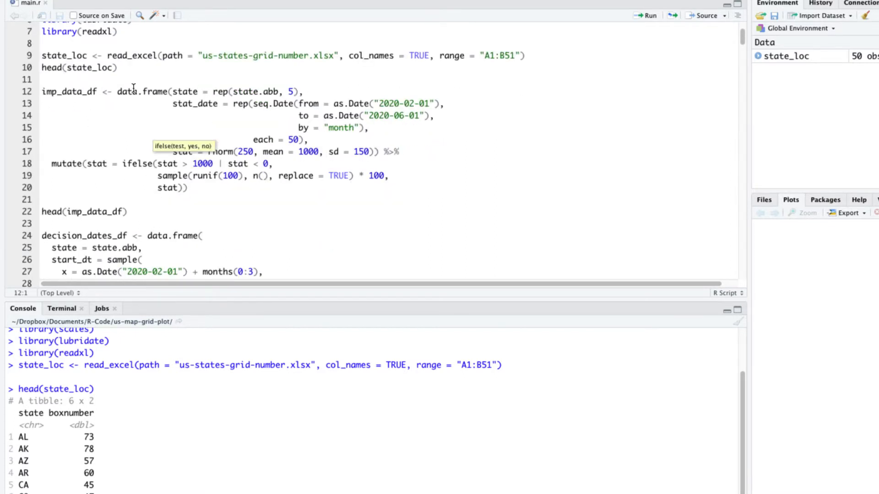
{"action": "mouse_move", "coordinate": [191, 92]}
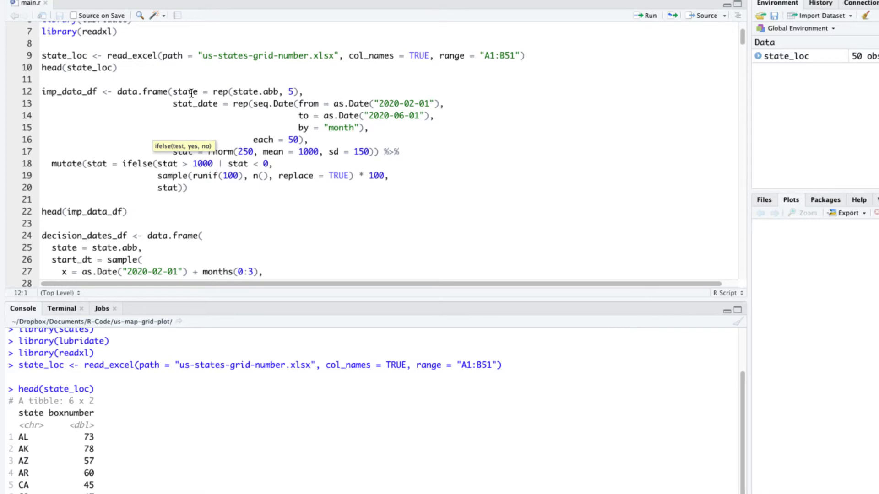
{"action": "double_click", "coordinate": [184, 91]}
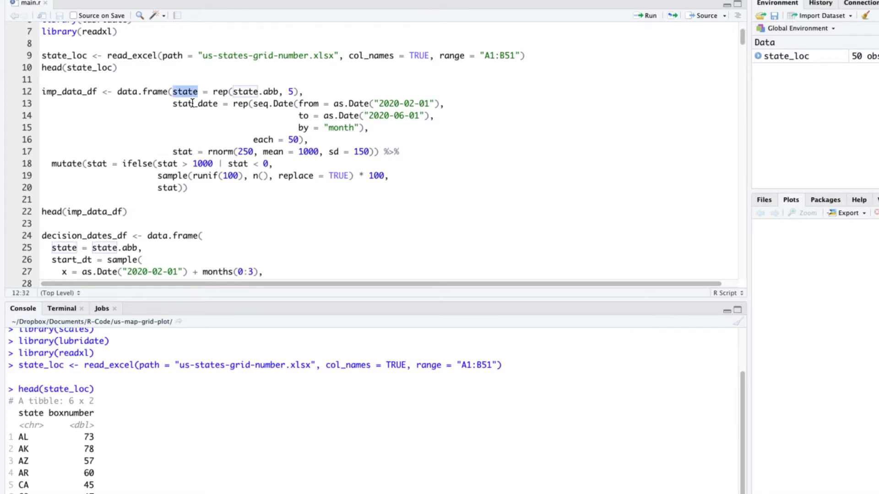
{"action": "double_click", "coordinate": [195, 103]}
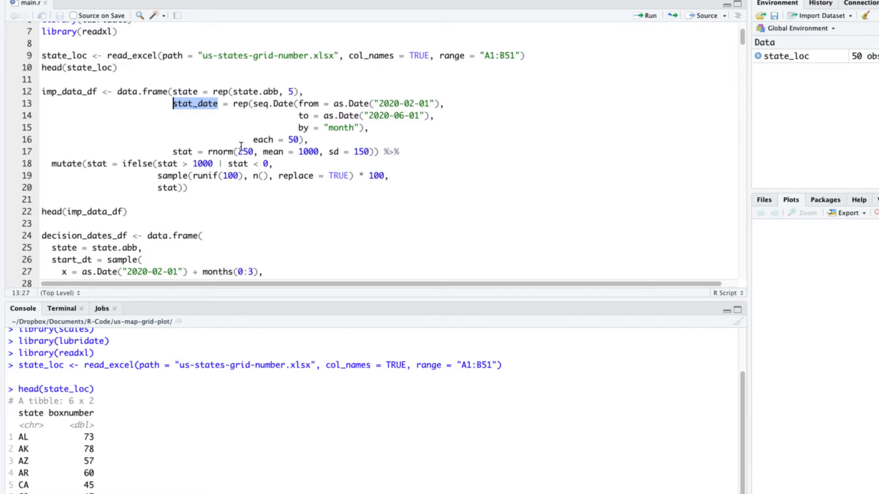
{"action": "double_click", "coordinate": [182, 151]}
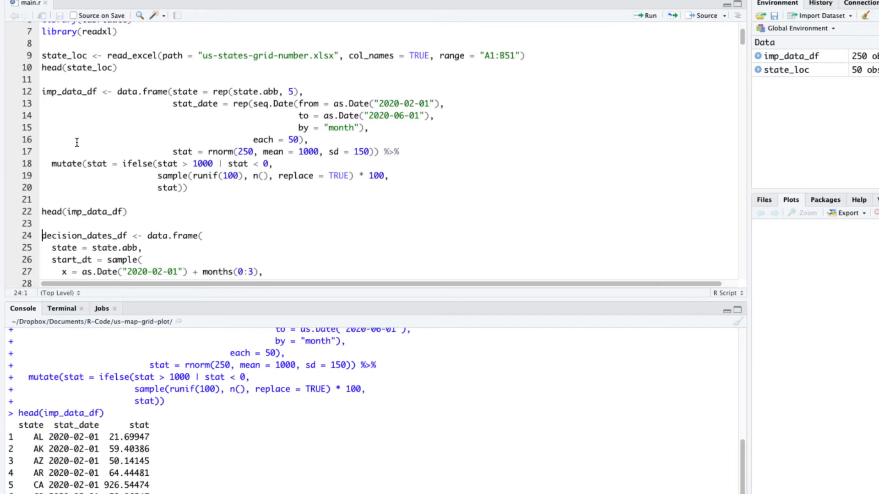
{"action": "scroll", "scroll_direction": "down", "scroll_amount": 3}
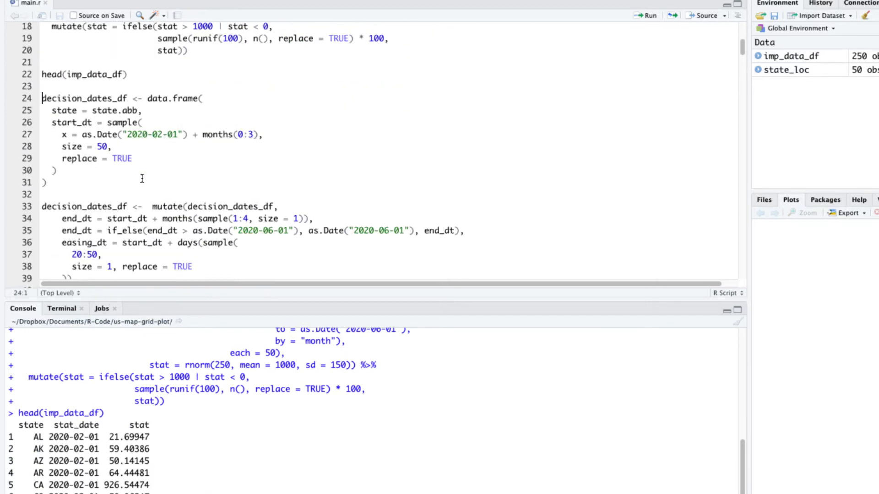
{"action": "scroll", "scroll_direction": "down", "scroll_amount": 3}
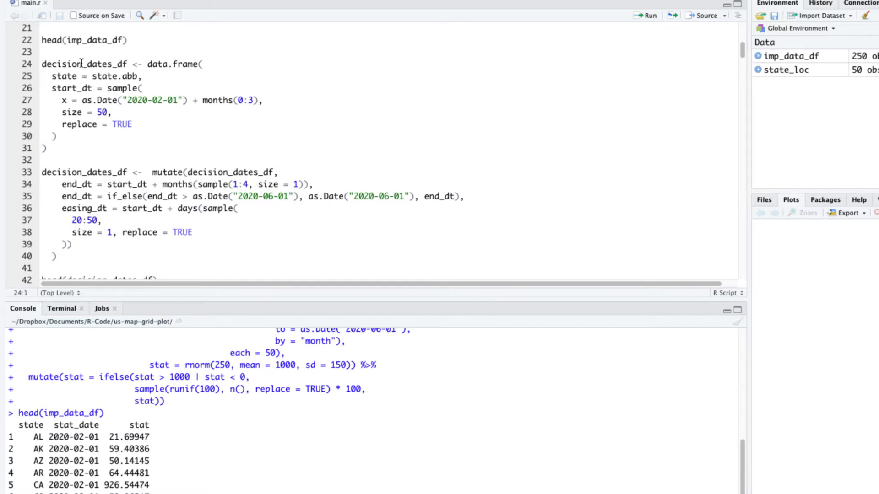
- Run the decision_dates_df block with start, end and easing dates, then preview its first rows
{"action": "left_click", "coordinate": [82, 64]}
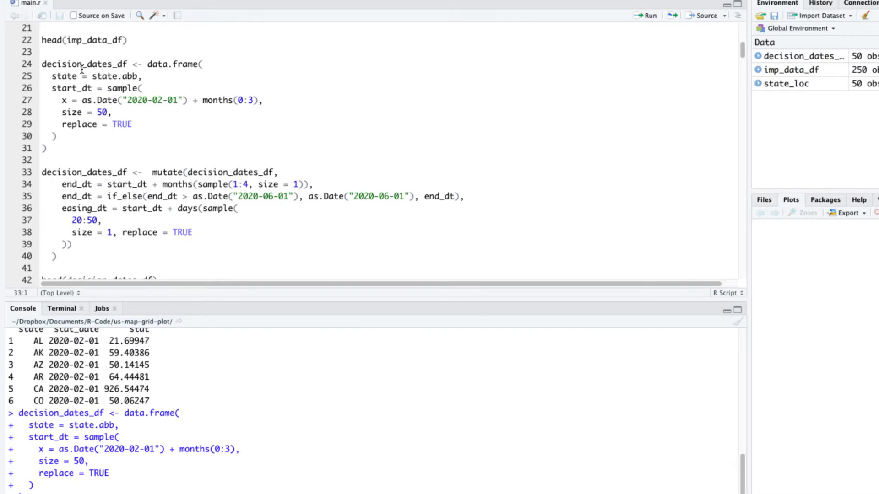
{"action": "scroll", "scroll_direction": "down", "scroll_amount": 3}
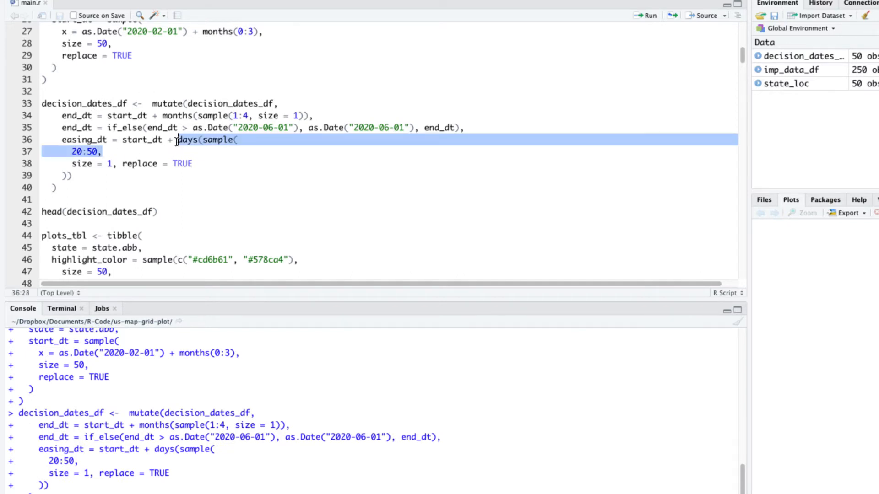
{"action": "left_click", "coordinate": [50, 212]}
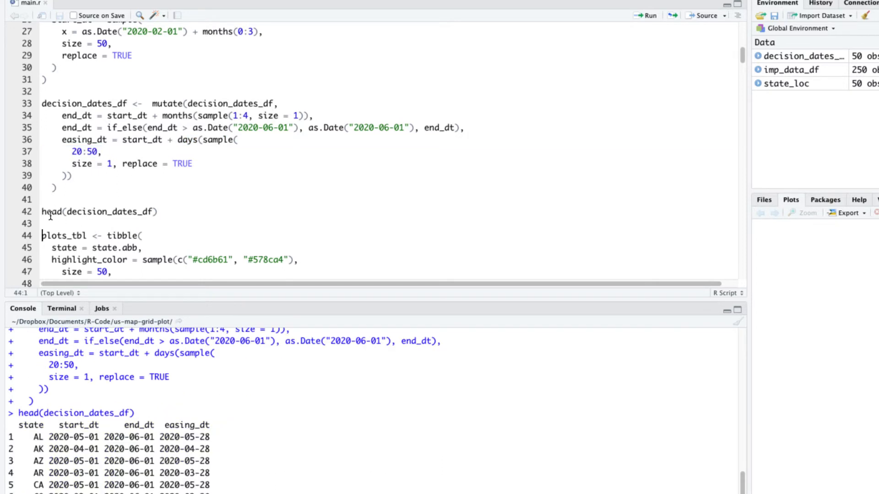
{"action": "scroll", "scroll_direction": "down", "scroll_amount": 3}
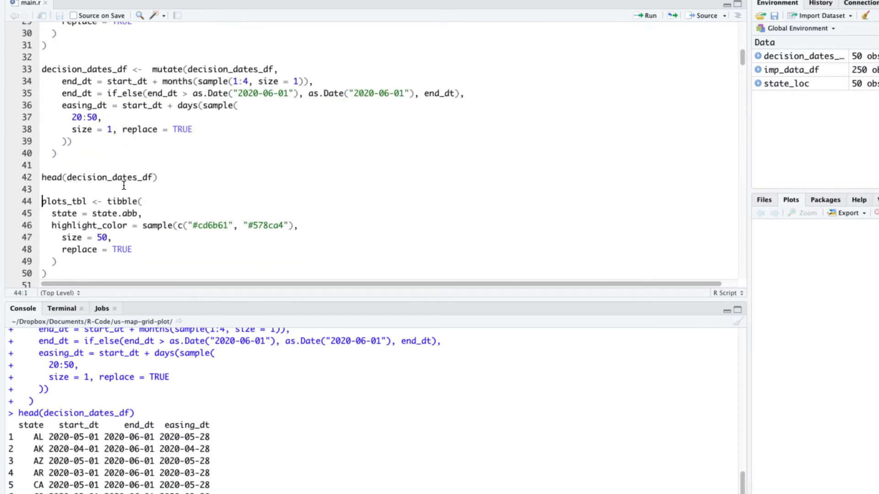
{"action": "scroll", "scroll_direction": "down", "scroll_amount": 3}
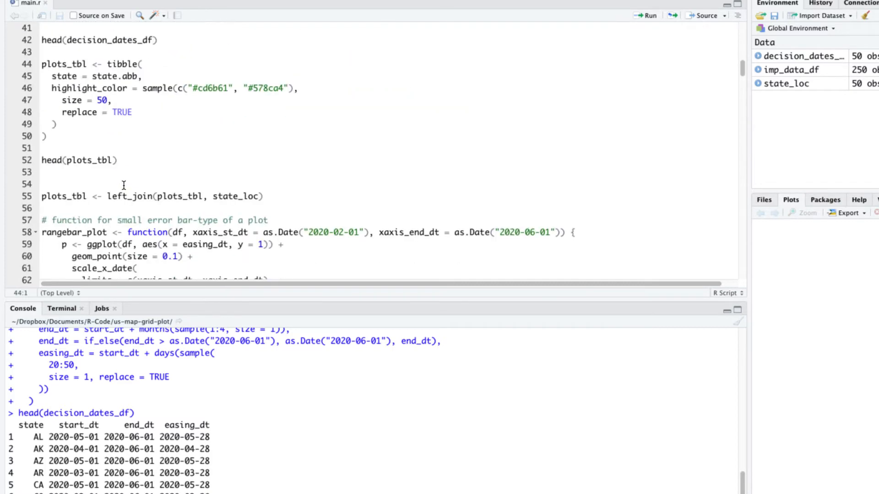
- Build plots_tbl, define rangebar_plot using end_dt, and draw the range bar for CA
{"action": "left_click", "coordinate": [66, 63]}
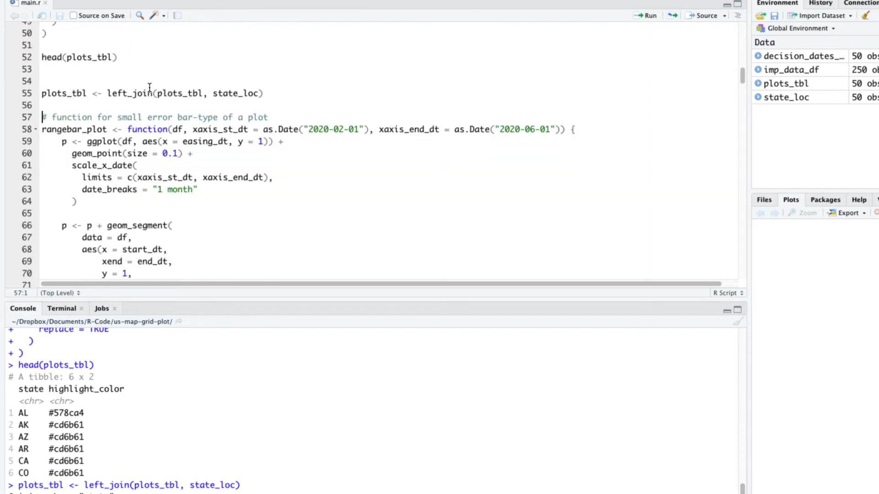
{"action": "scroll", "scroll_direction": "down", "scroll_amount": 3}
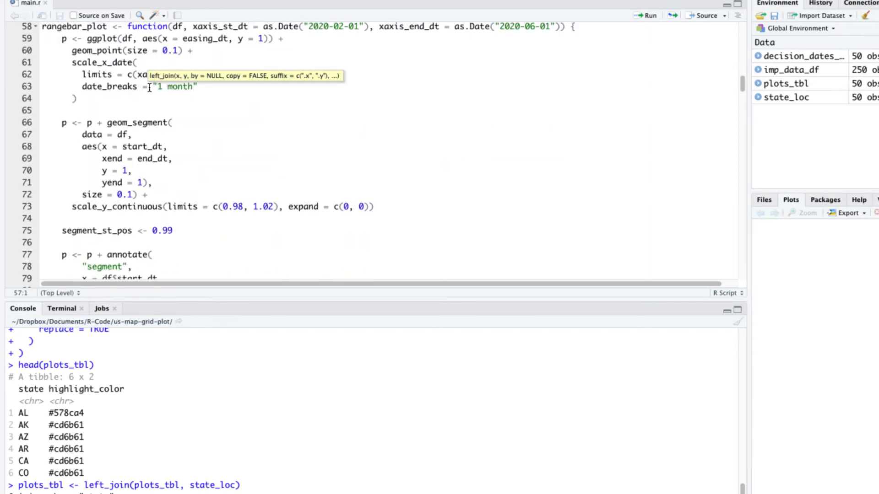
{"action": "scroll", "scroll_direction": "up", "scroll_amount": 3}
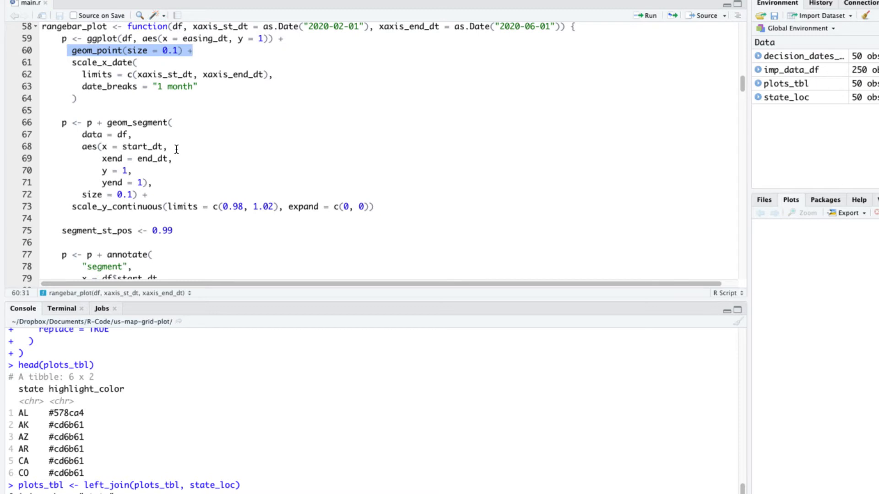
{"action": "double_click", "coordinate": [135, 122]}
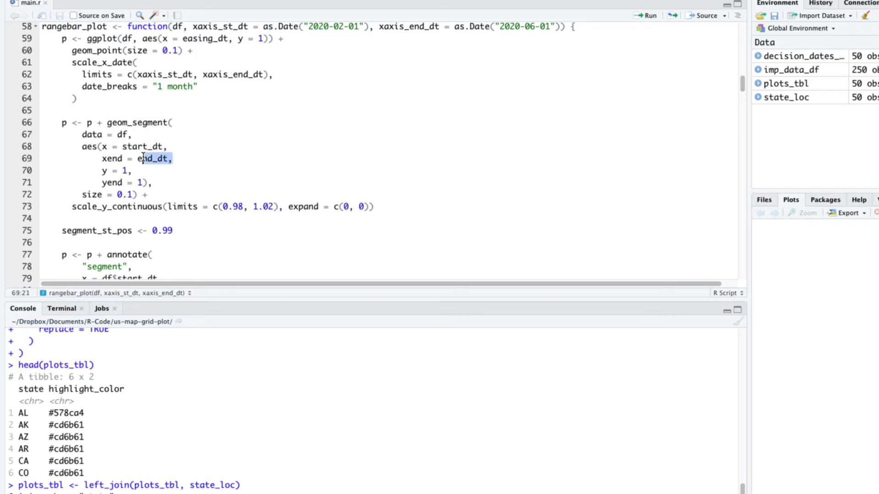
{"action": "scroll", "scroll_direction": "down", "scroll_amount": 3}
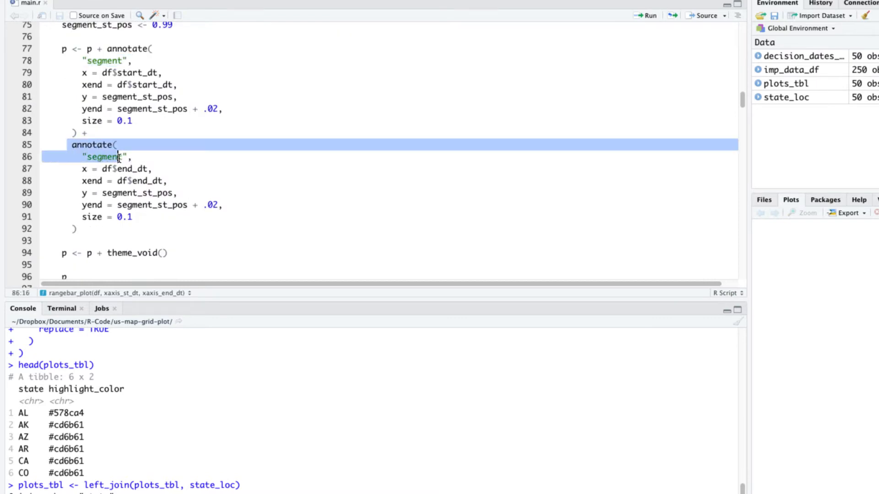
{"action": "scroll", "scroll_direction": "up", "scroll_amount": 3}
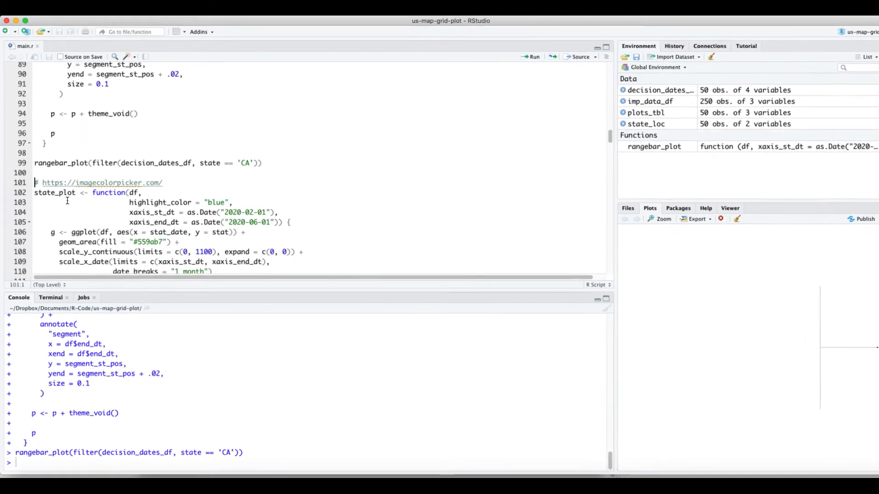
- Review and run the state_plot definition so it appears under Functions
{"action": "scroll", "scroll_direction": "down", "scroll_amount": 3}
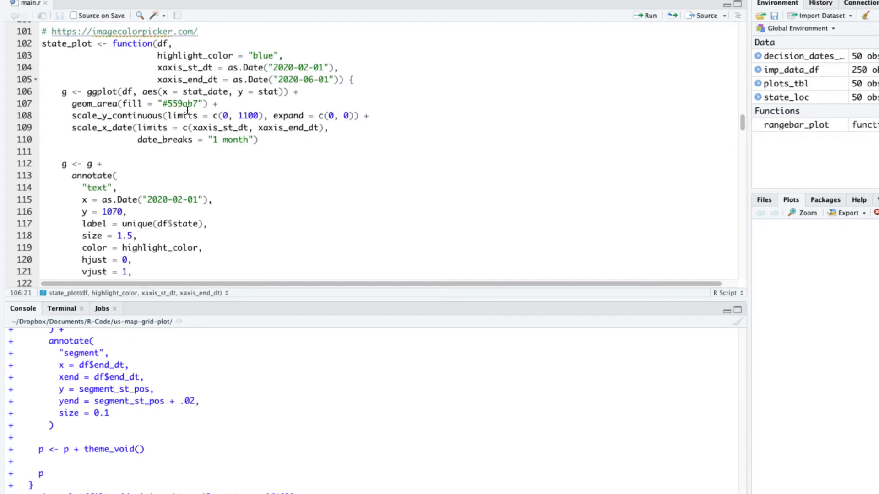
{"action": "scroll", "scroll_direction": "down", "scroll_amount": 3}
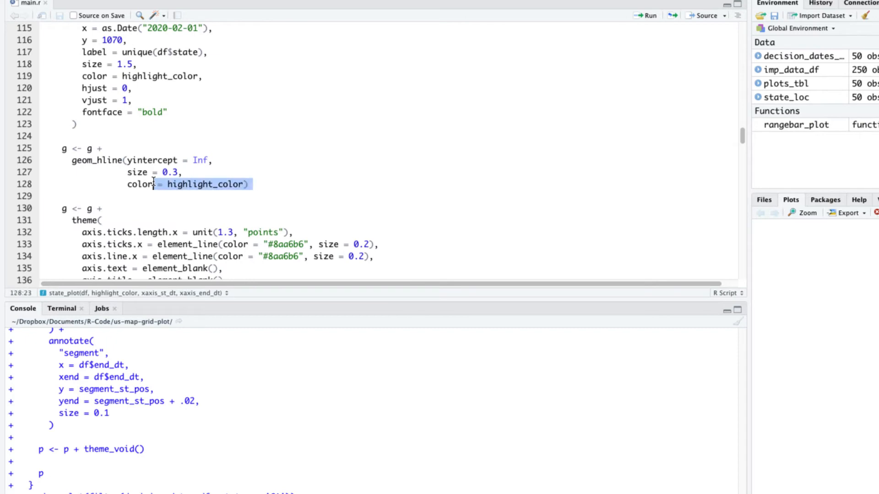
{"action": "scroll", "scroll_direction": "down", "scroll_amount": 3}
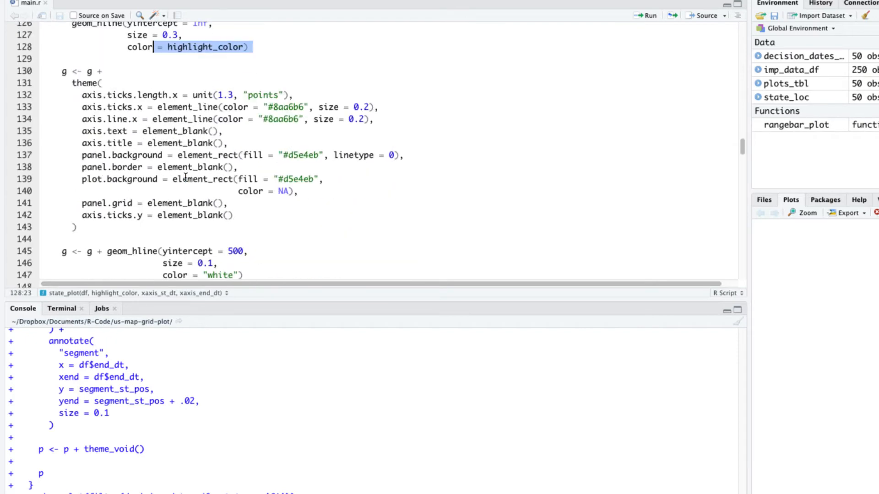
{"action": "scroll", "scroll_direction": "up", "scroll_amount": 3}
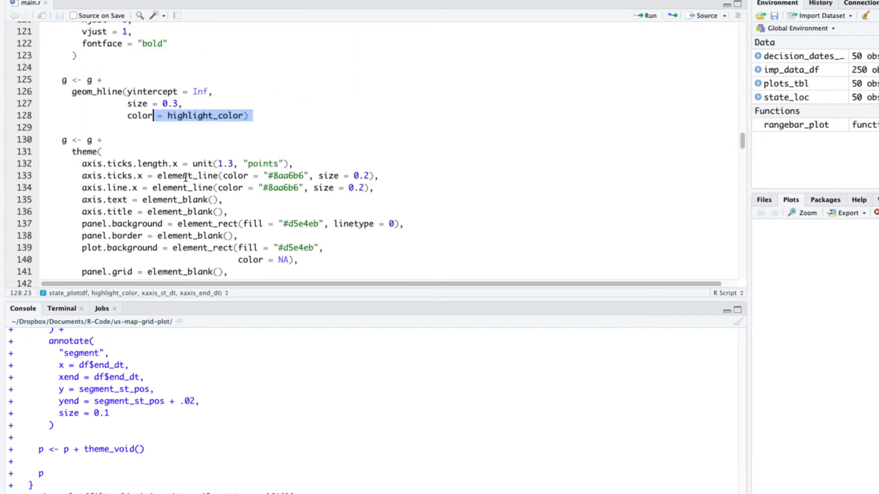
{"action": "scroll", "scroll_direction": "down", "scroll_amount": 3}
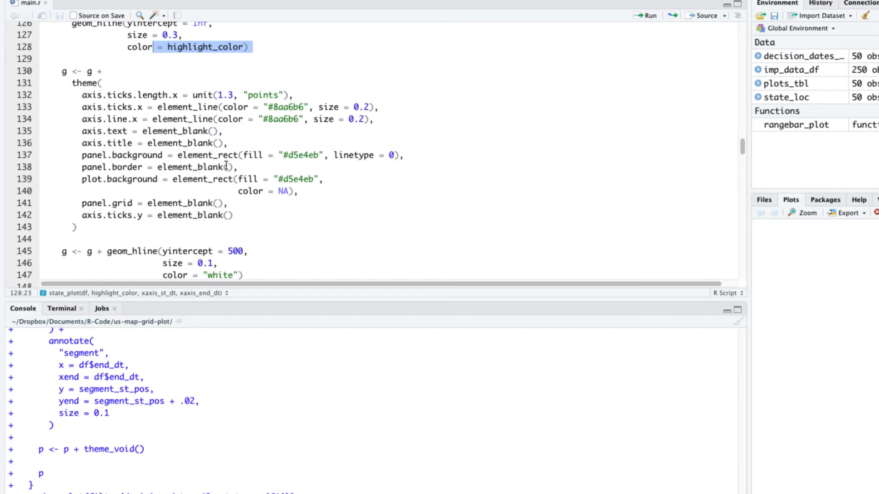
{"action": "scroll", "scroll_direction": "up", "scroll_amount": 3}
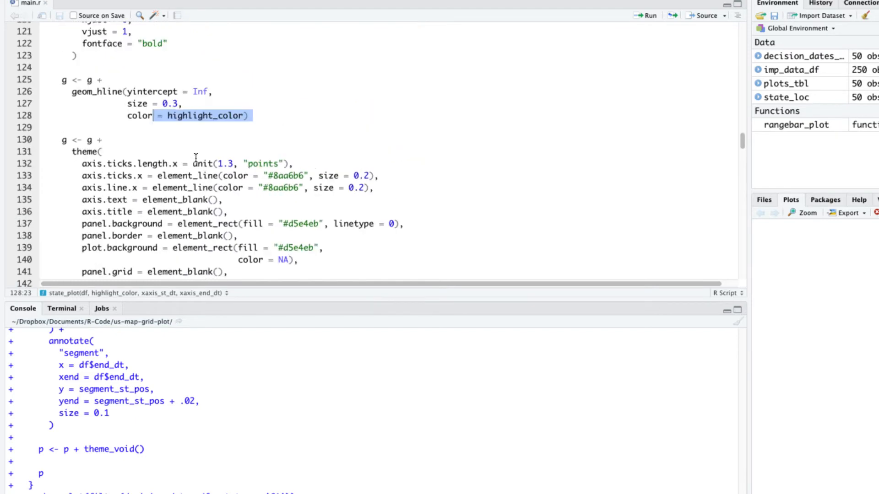
{"action": "scroll", "scroll_direction": "up", "scroll_amount": 3}
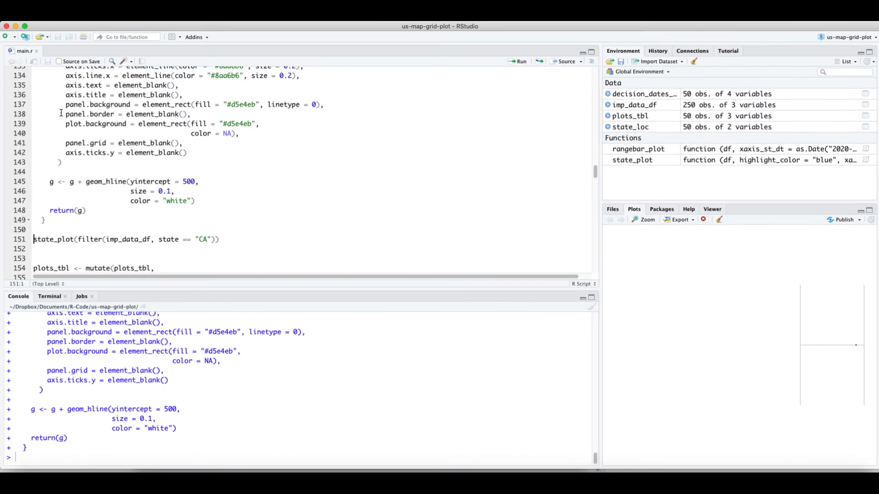
- Draw California's area plot and move to the plots_tbl mutate block
{"action": "left_click", "coordinate": [521, 62]}
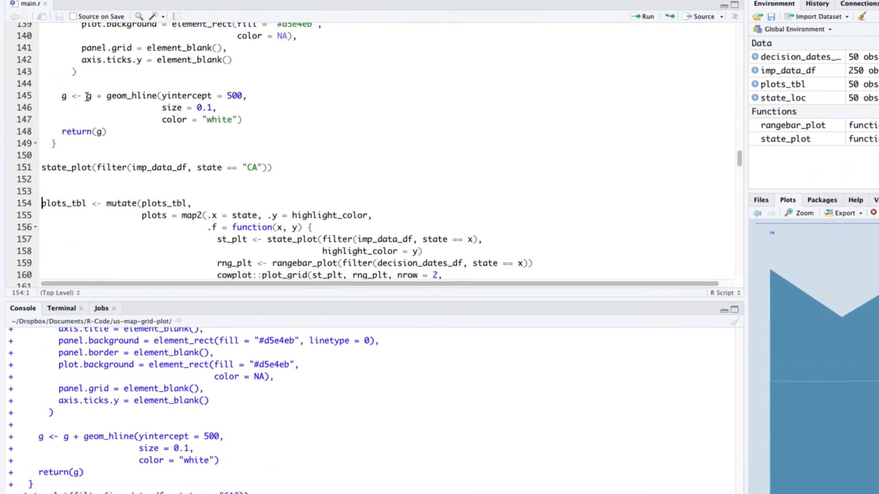
{"action": "scroll", "scroll_direction": "down", "scroll_amount": 3}
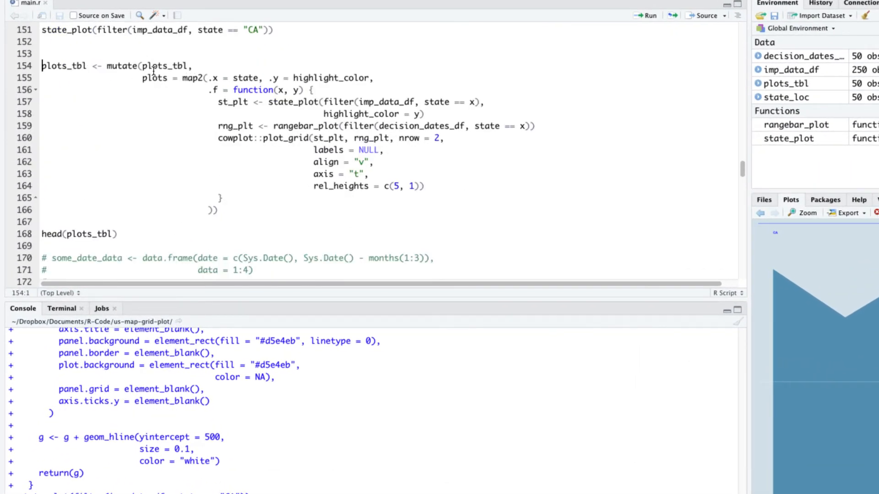
{"action": "double_click", "coordinate": [60, 66]}
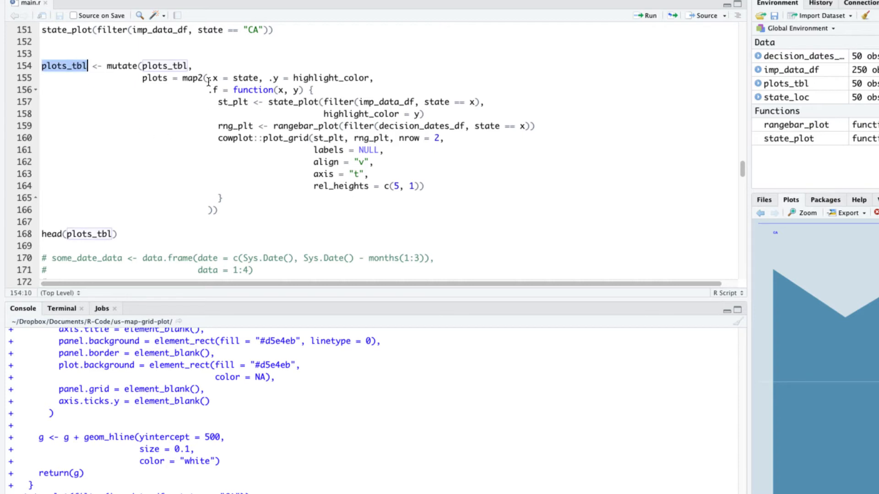
{"action": "double_click", "coordinate": [164, 66]}
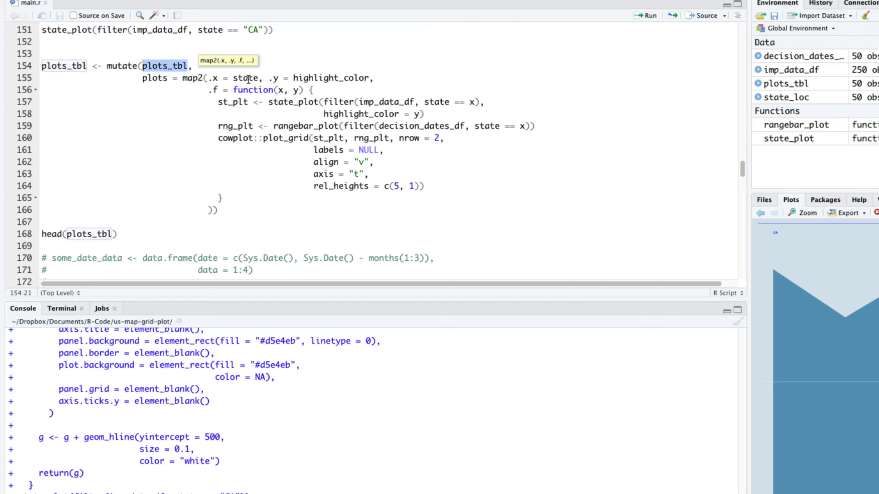
{"action": "left_click", "coordinate": [287, 126]}
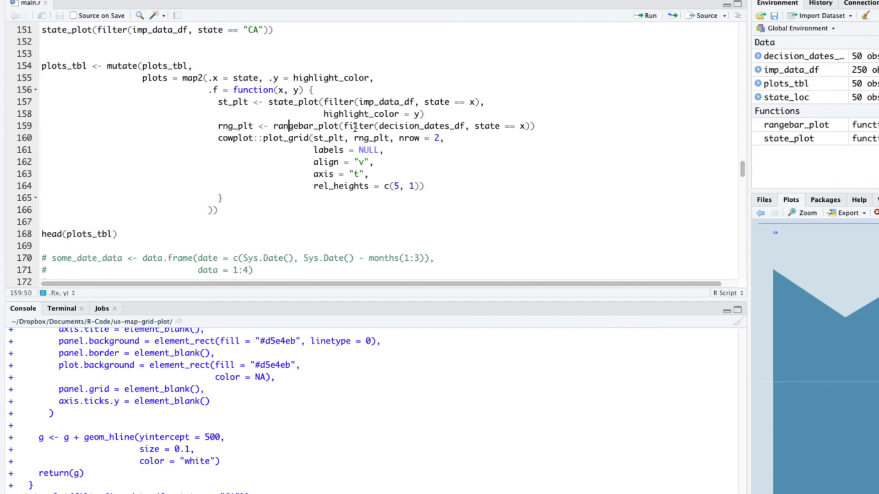
{"action": "mouse_move", "coordinate": [256, 181]}
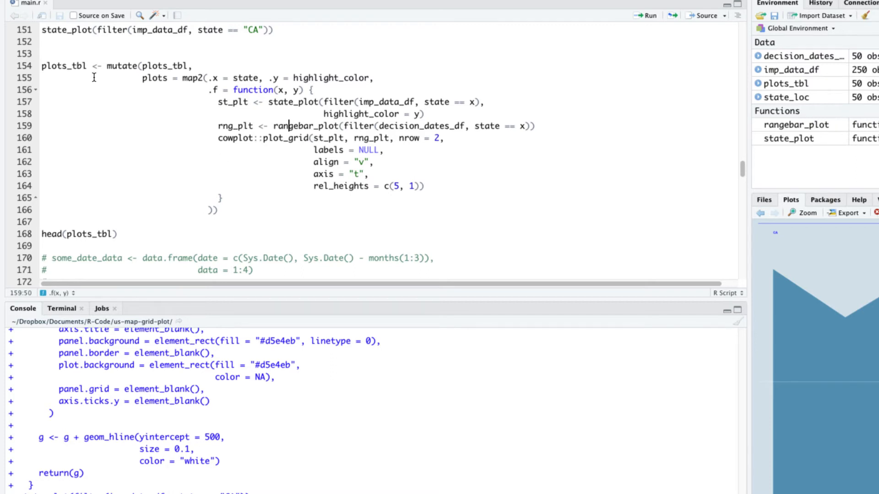
- Run the map2 block stacking state_plot and rangebar_plot with cowplot::plot_grid into plots_tbl
{"action": "left_click", "coordinate": [59, 66]}
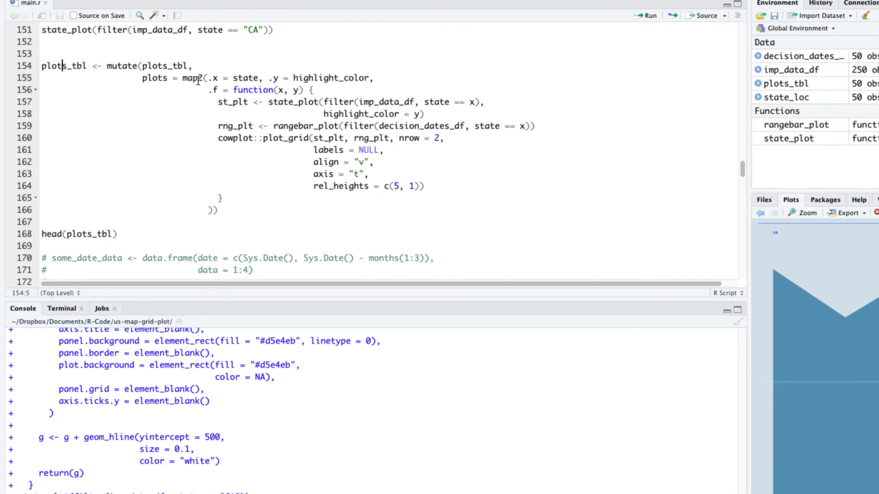
{"action": "double_click", "coordinate": [330, 78]}
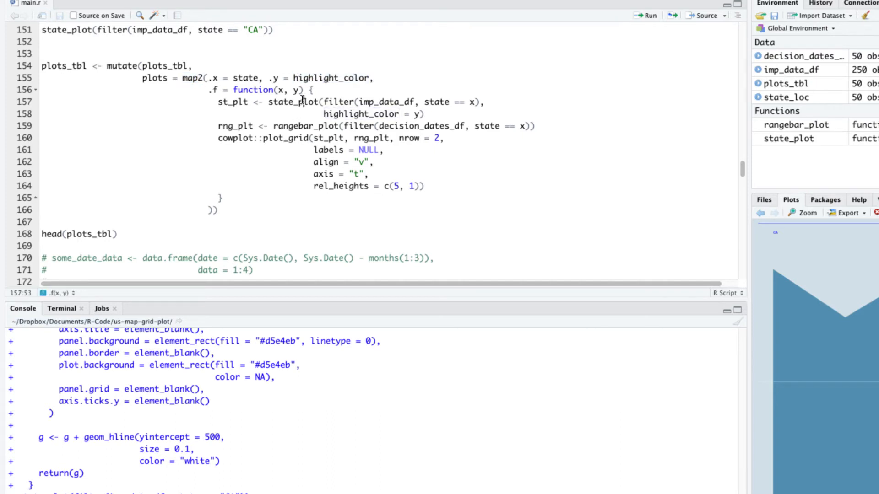
{"action": "double_click", "coordinate": [305, 126]}
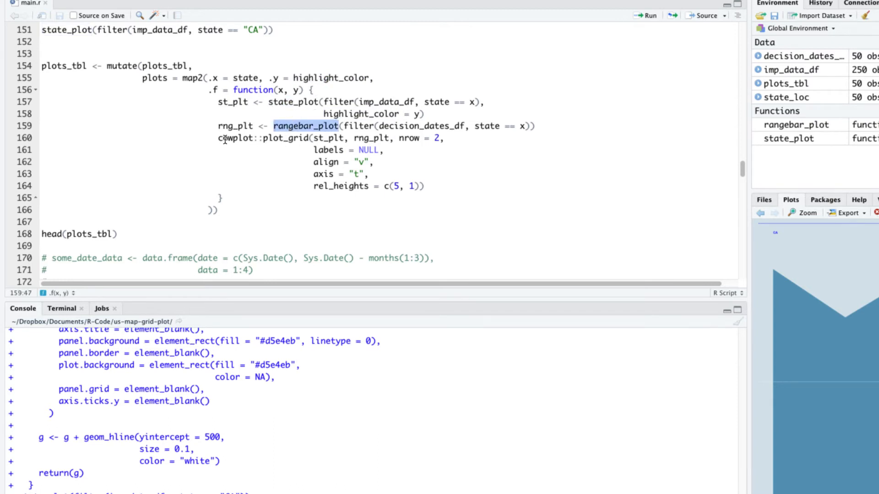
{"action": "left_click_drag", "start_coordinate": [218, 138], "coordinate": [296, 185]}
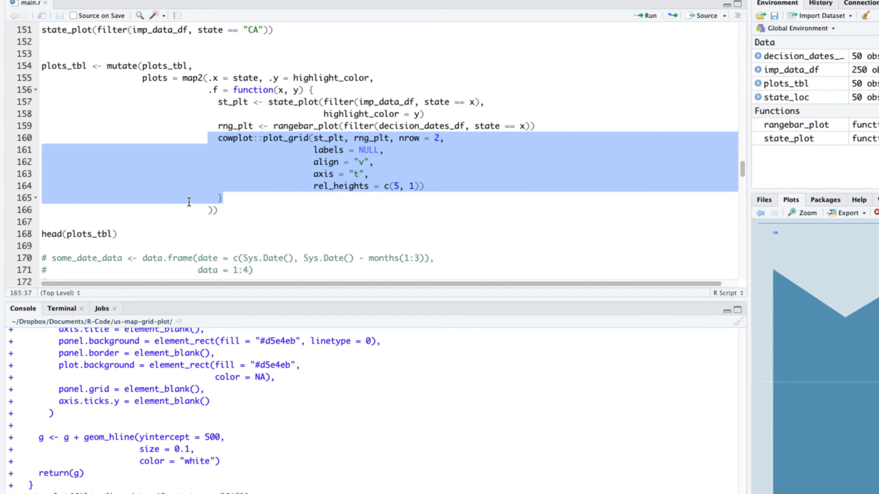
{"action": "mouse_move", "coordinate": [71, 69]}
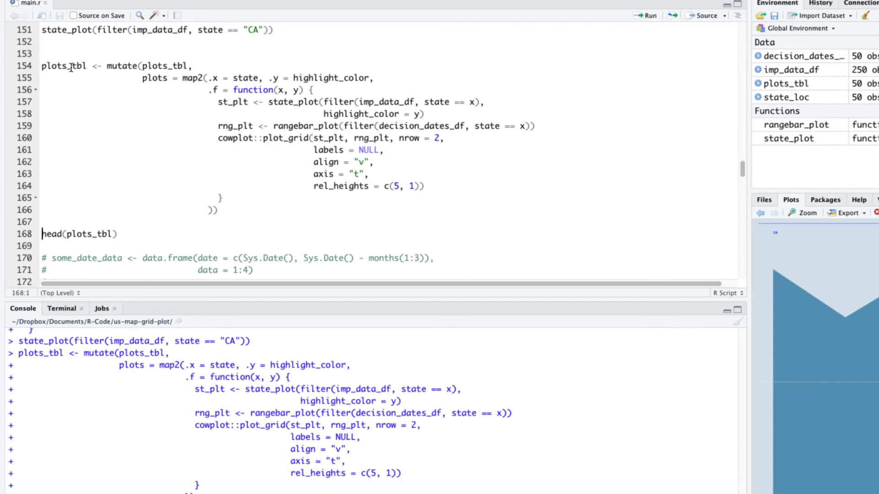
{"action": "left_click", "coordinate": [643, 16]}
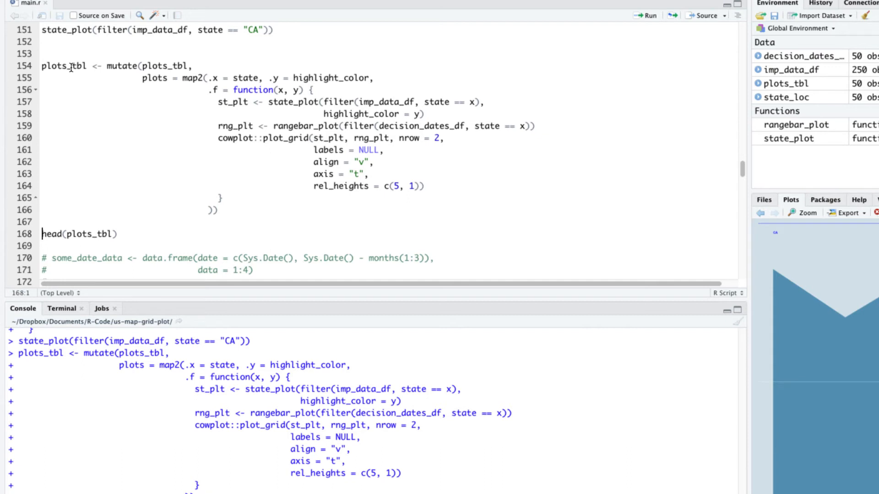
{"action": "mouse_move", "coordinate": [241, 125]}
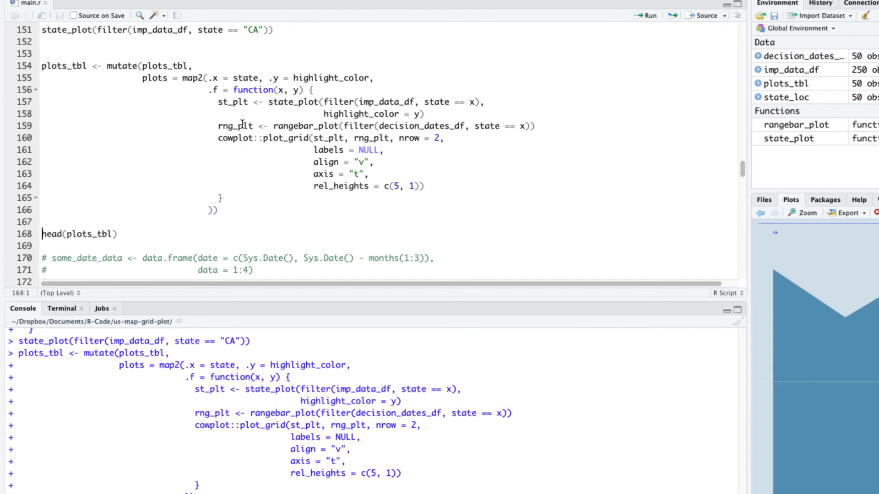
{"action": "mouse_move", "coordinate": [242, 102]}
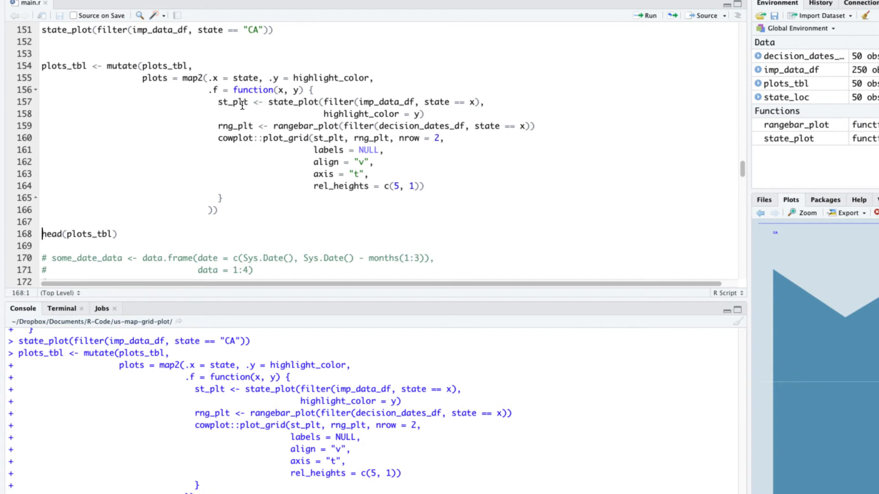
{"action": "mouse_move", "coordinate": [53, 233]}
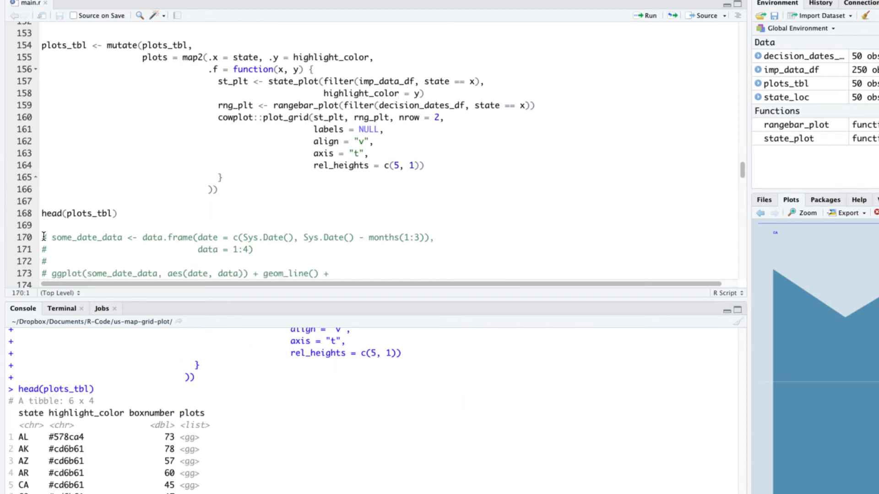
- Check plots_tbl's plots list column, then run the legend block (lines 180–202) and print lp
{"action": "scroll", "scroll_direction": "down", "scroll_amount": 3}
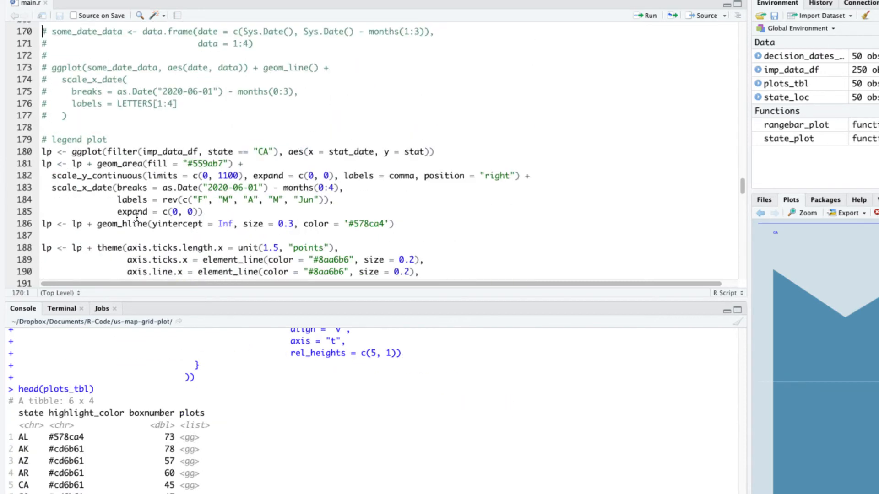
{"action": "double_click", "coordinate": [194, 413]}
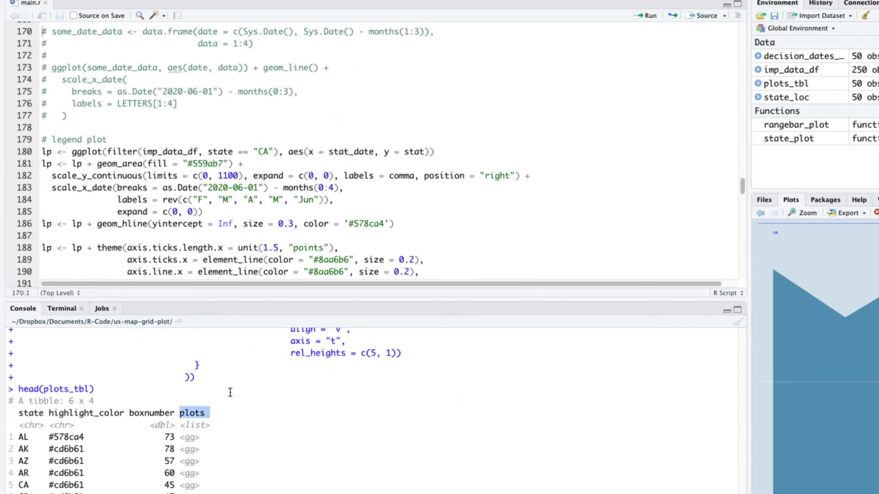
{"action": "scroll", "scroll_direction": "down", "scroll_amount": 3}
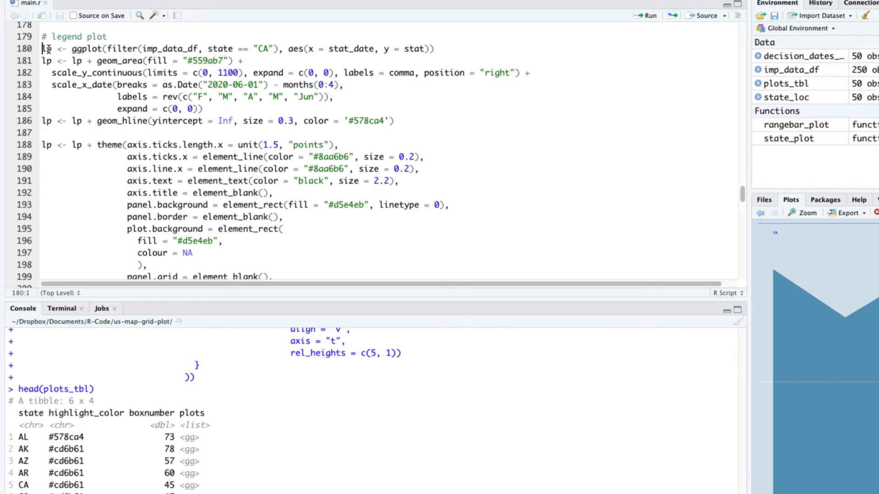
{"action": "left_click", "coordinate": [644, 16]}
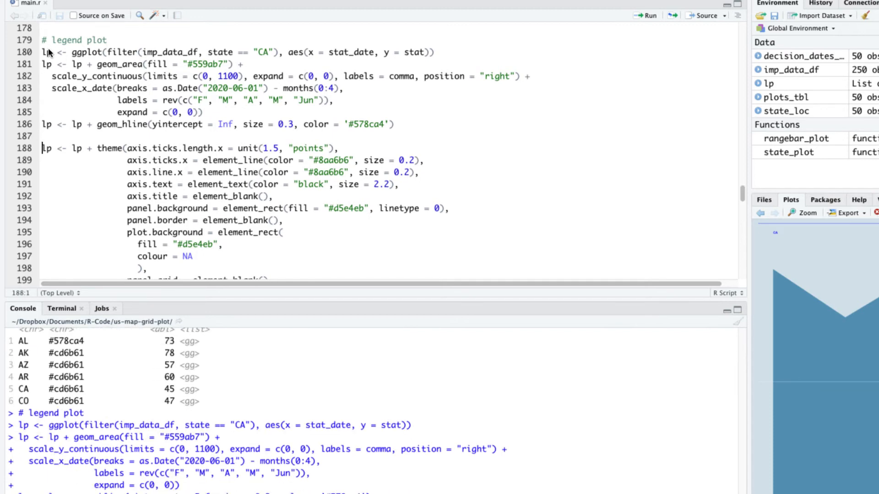
{"action": "scroll", "scroll_direction": "down", "scroll_amount": 3}
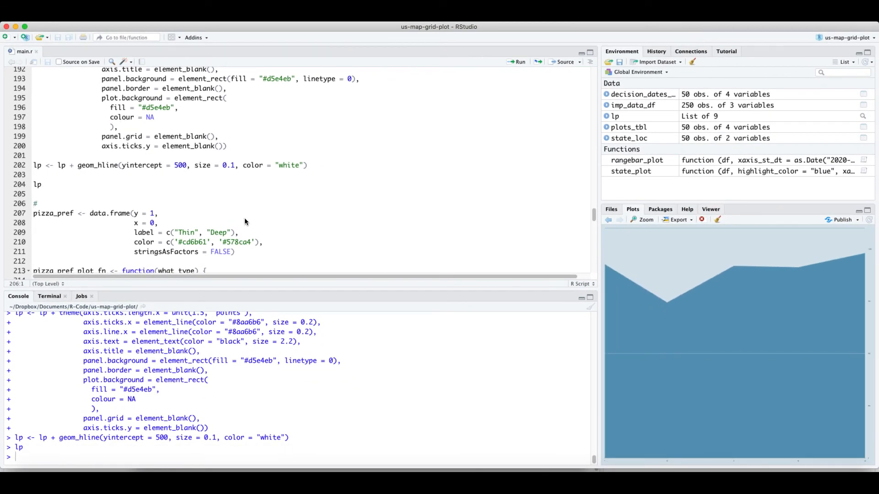
- Run pizza_pref and pizza_pref_plot_fn, then draw the legend with what_type = "Deep"
{"action": "scroll", "scroll_direction": "down", "scroll_amount": 3}
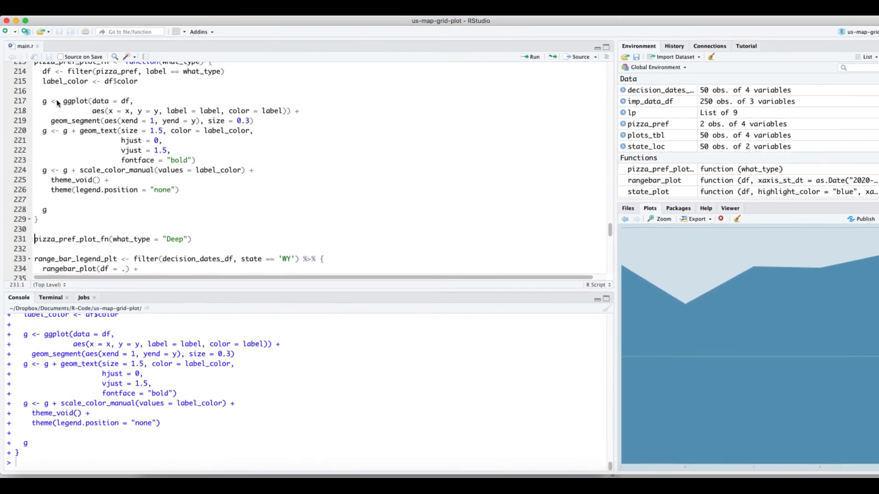
{"action": "left_click", "coordinate": [530, 56]}
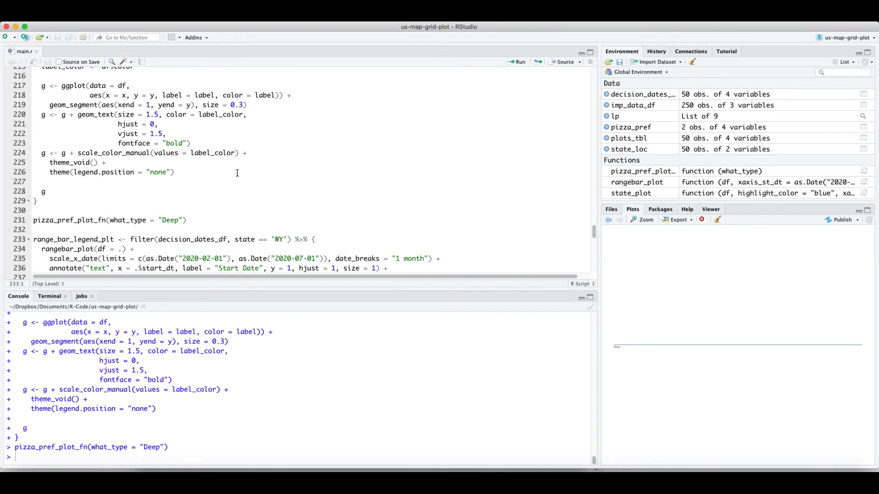
{"action": "scroll", "scroll_direction": "down", "scroll_amount": 3}
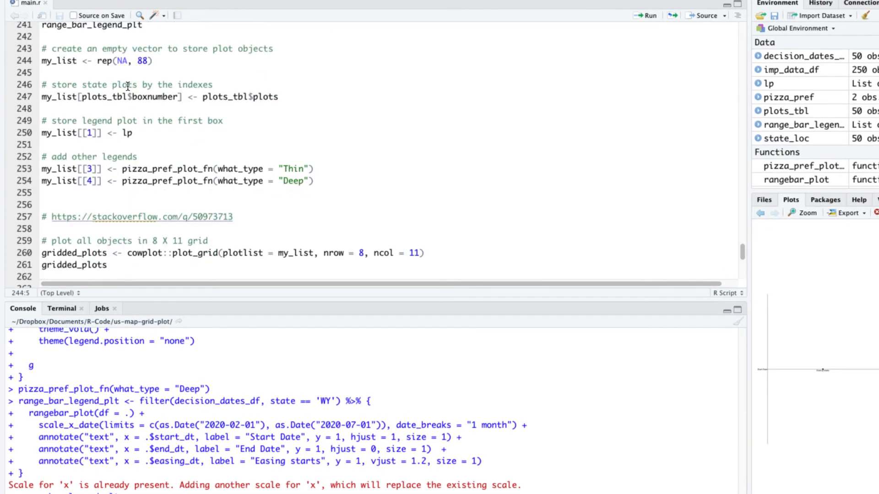
- Create the 88-slot my_list and assign the state plots and the area legend to its slots
{"action": "left_click", "coordinate": [153, 61]}
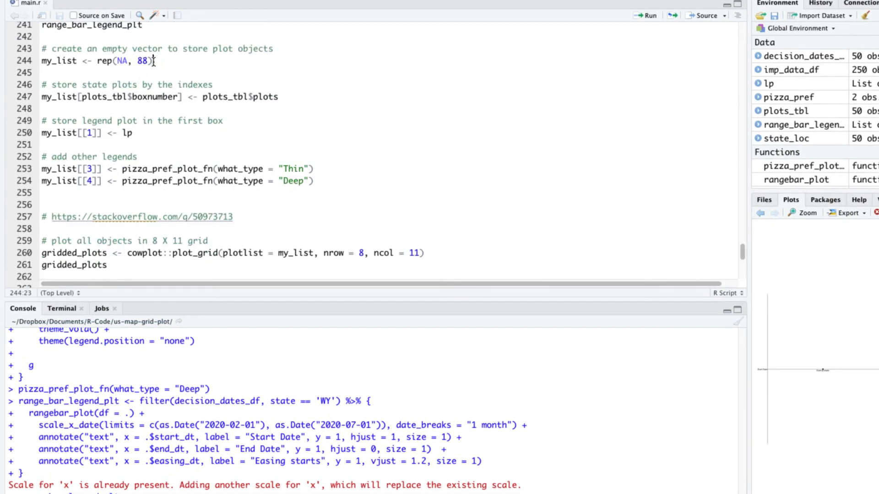
{"action": "left_click", "coordinate": [65, 60]}
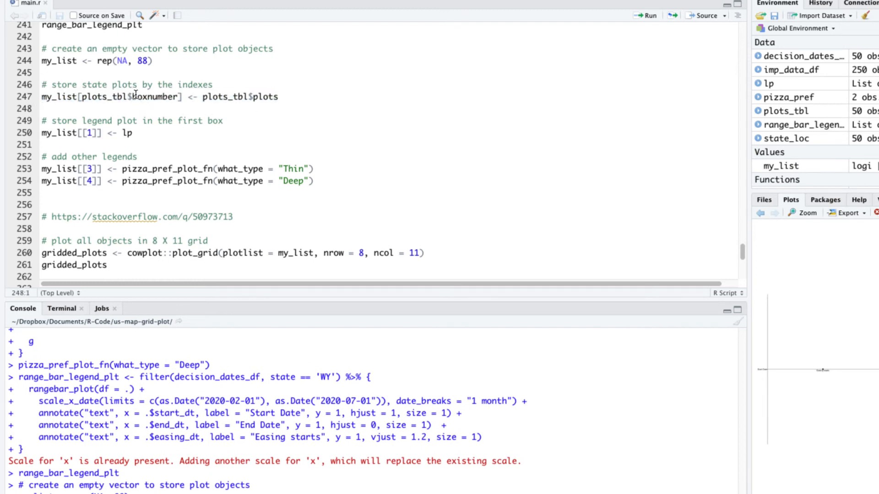
{"action": "left_click", "coordinate": [55, 97]}
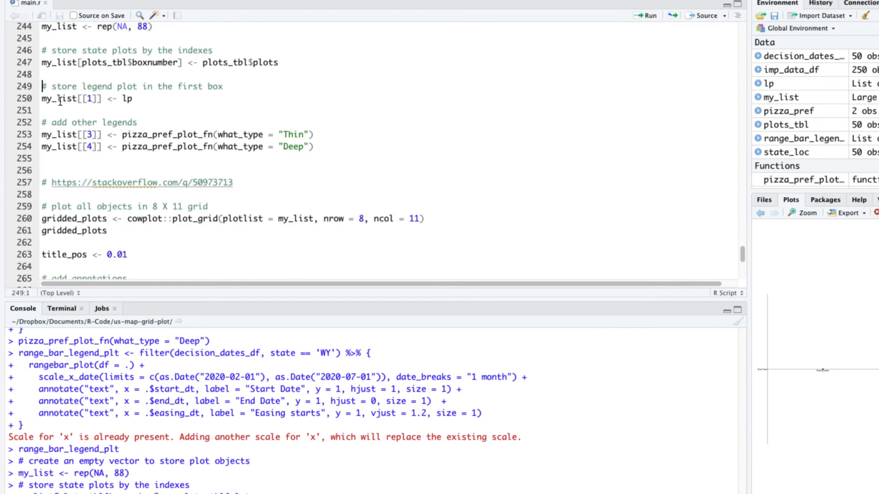
{"action": "left_click", "coordinate": [56, 99]}
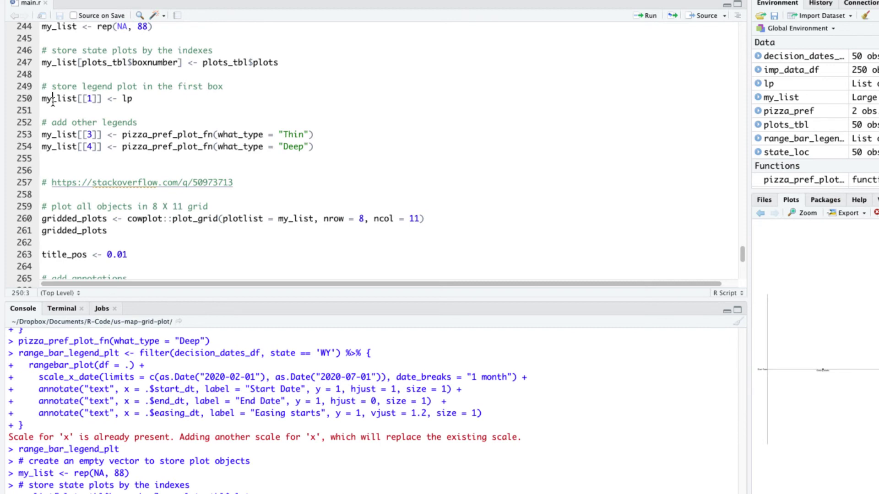
- Add both pizza legends and submit the 8 by 11 cowplot::plot_grid call
{"action": "scroll", "scroll_direction": "down", "scroll_amount": 3}
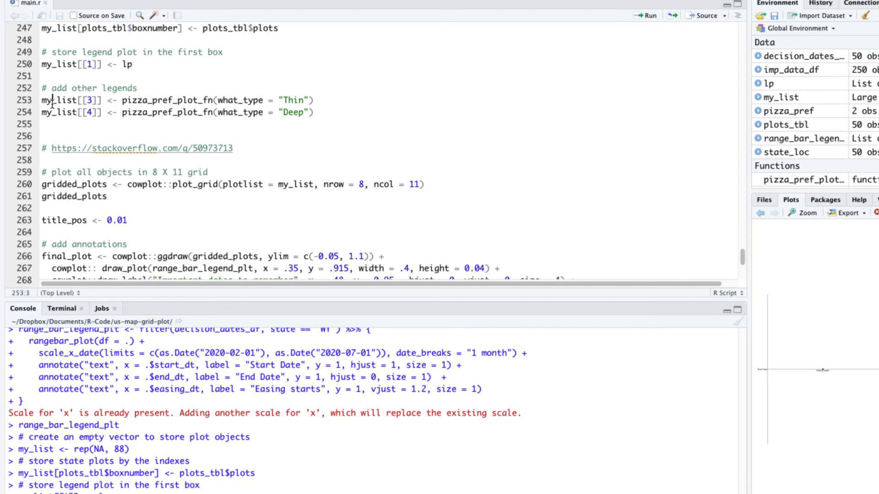
{"action": "left_click", "coordinate": [42, 112]}
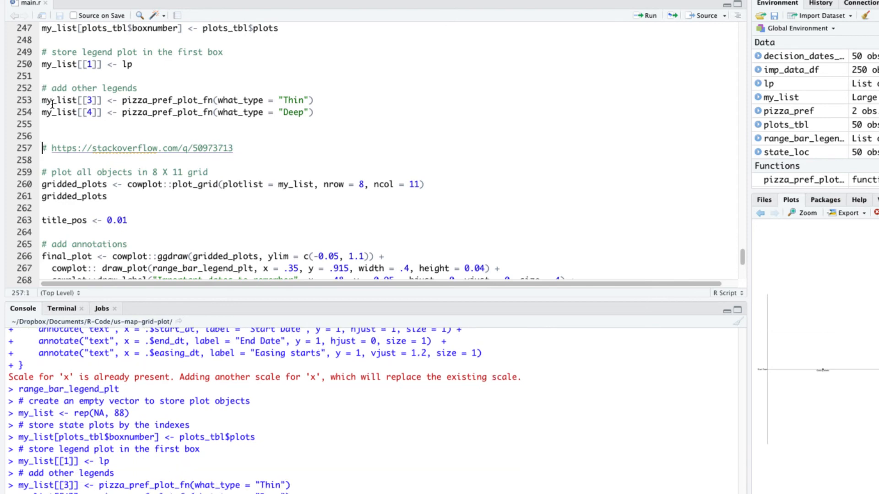
{"action": "scroll", "scroll_direction": "down", "scroll_amount": 3}
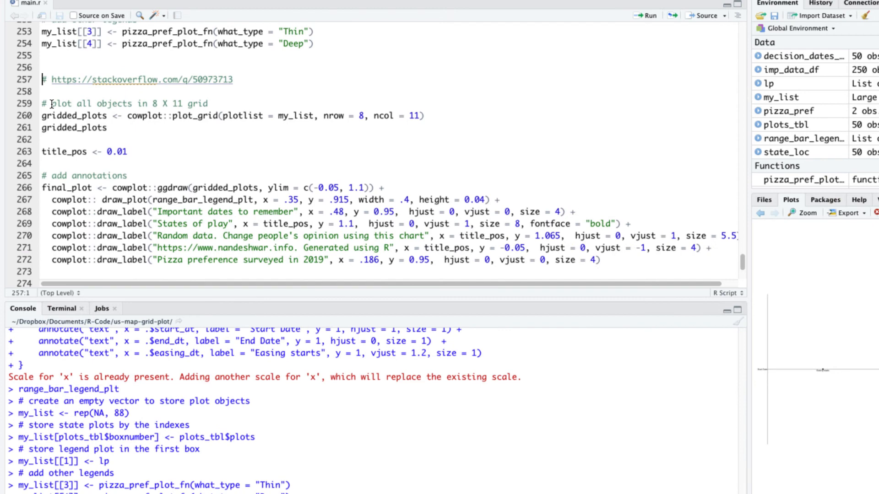
{"action": "scroll", "scroll_direction": "down", "scroll_amount": 3}
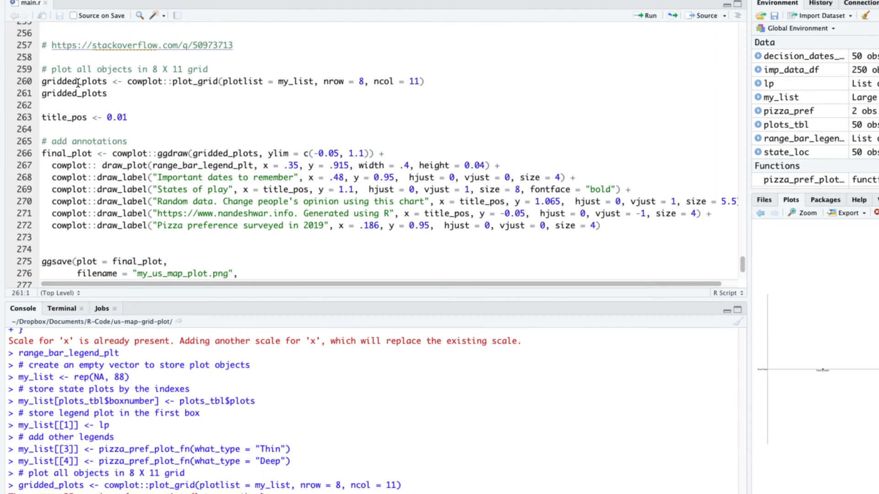
- Run gridded_plots, title_pos and the final_plot ggdraw annotation block to render the map
{"action": "left_click", "coordinate": [644, 16]}
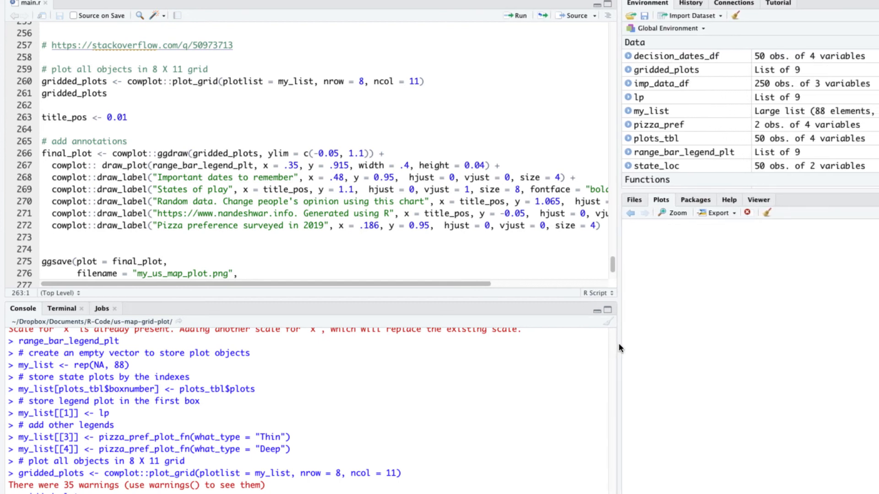
{"action": "mouse_move", "coordinate": [618, 349]}
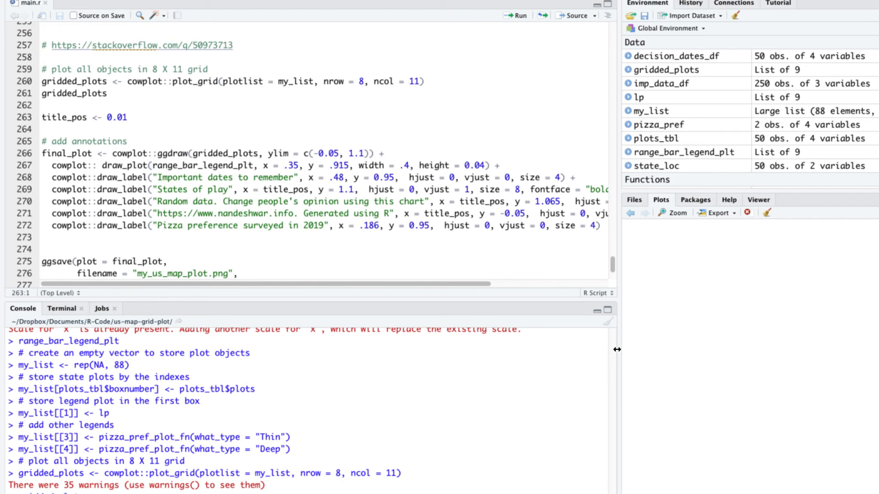
{"action": "mouse_move", "coordinate": [651, 364]}
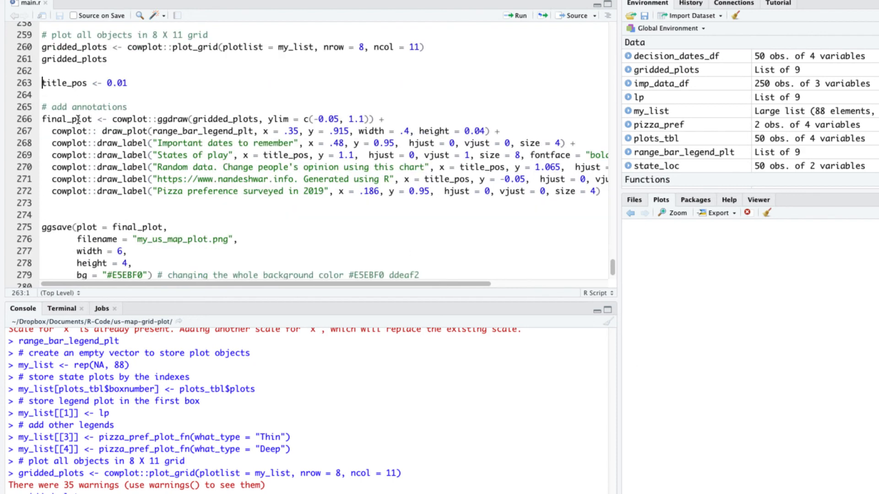
{"action": "left_click", "coordinate": [77, 119]}
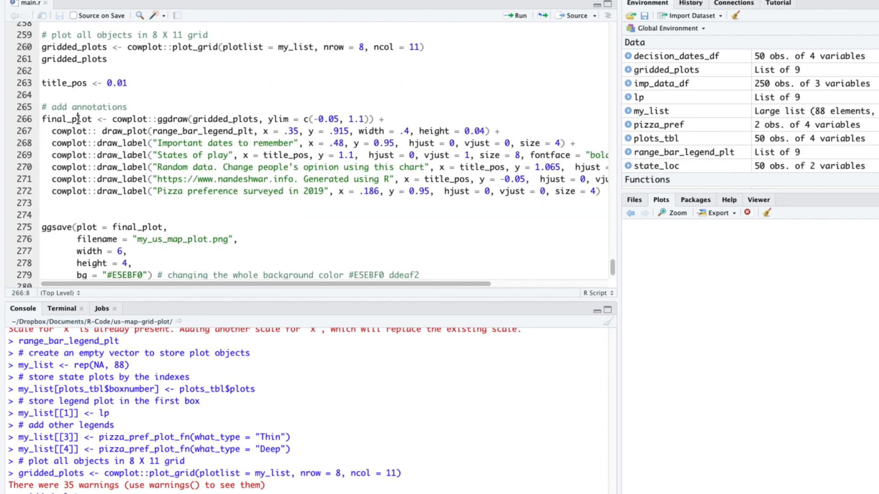
{"action": "left_click", "coordinate": [42, 227]}
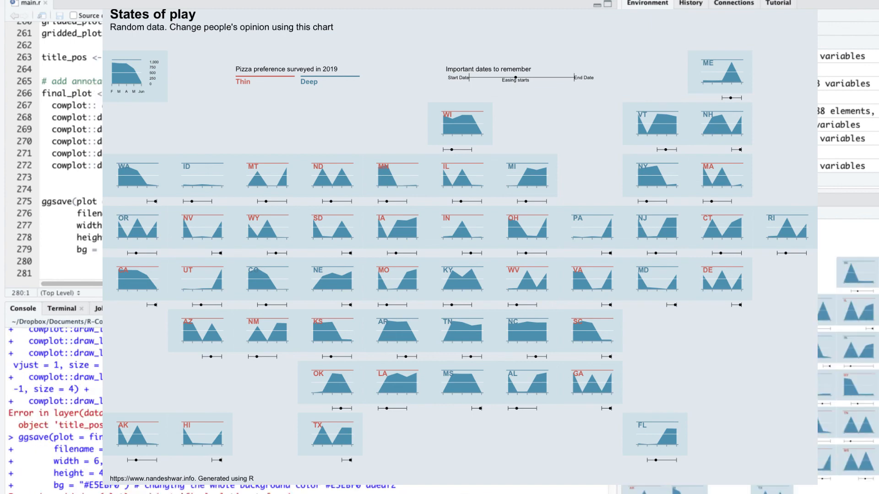
- Save the map as my_us_map_plot.png with ggsave and check it in the Files pane
{"action": "left_click", "coordinate": [633, 199]}
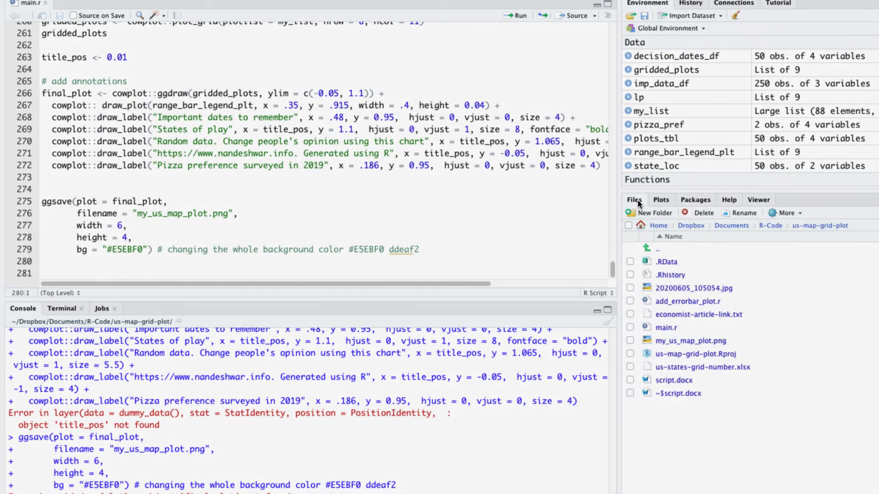